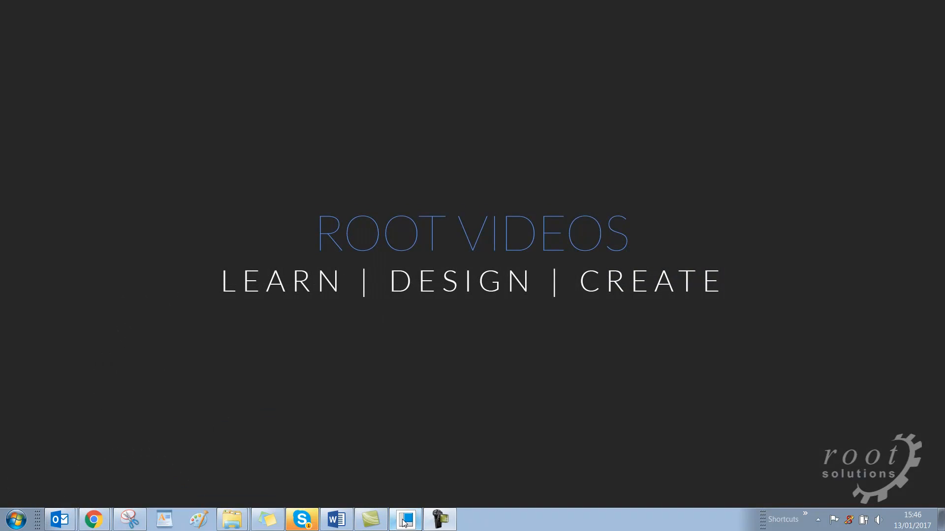
Clear the KING.PRT preselection highlight in the open LOCAL_SECTION assembly
{"action": "left_click", "coordinate": [405, 520]}
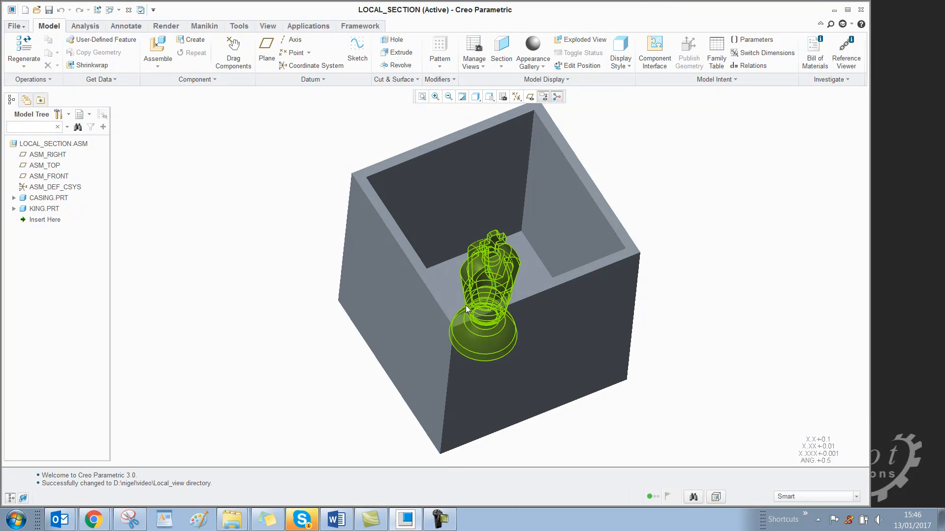
{"action": "mouse_move", "coordinate": [469, 309]}
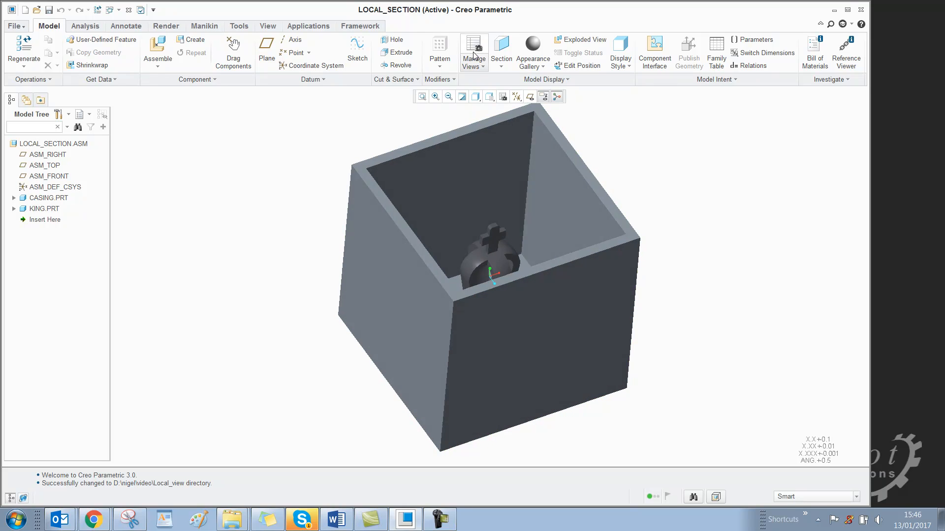
In View Manager's Sections tab, create a new planar section named A
{"action": "left_click", "coordinate": [474, 49]}
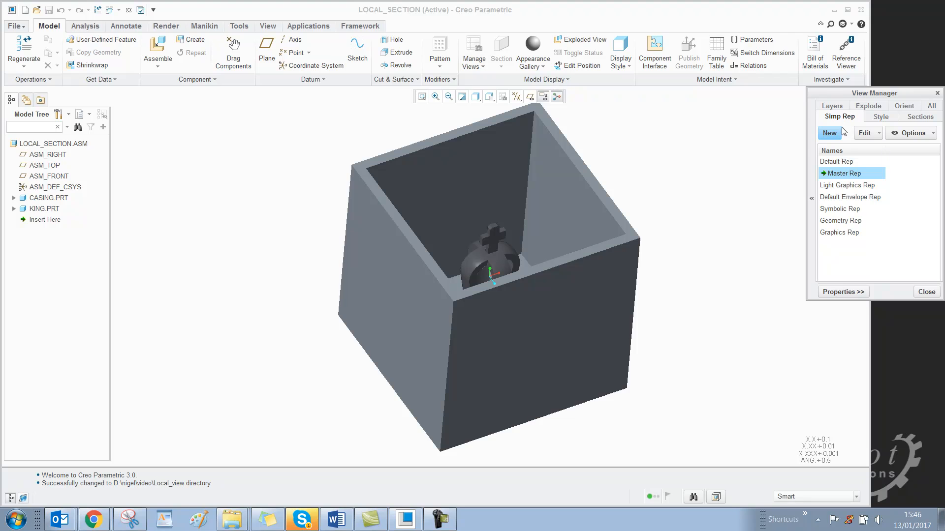
{"action": "left_click_drag", "start_coordinate": [874, 93], "coordinate": [775, 107]}
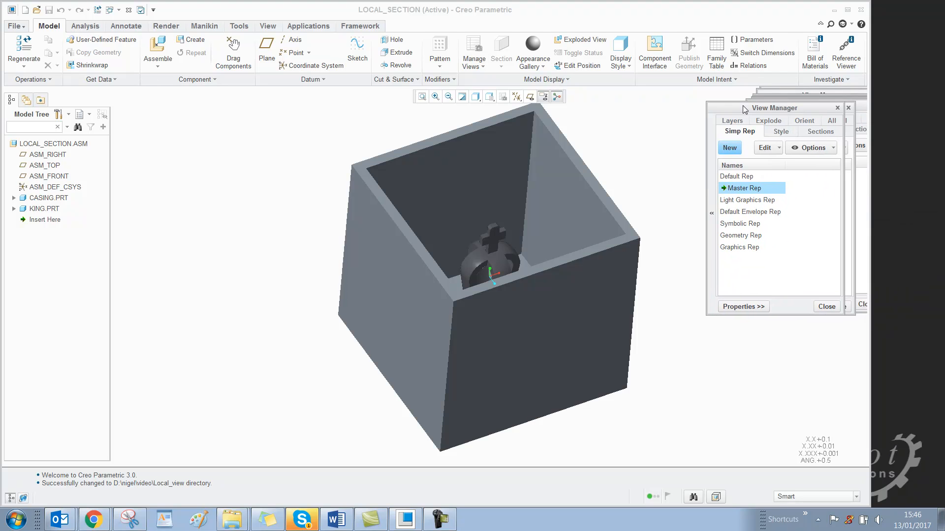
{"action": "left_click", "coordinate": [820, 131]}
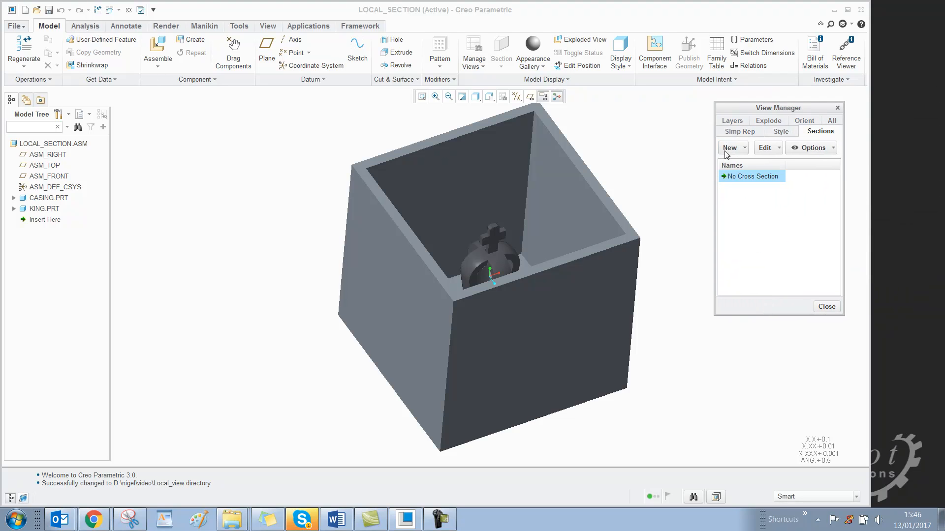
{"action": "left_click", "coordinate": [730, 148]}
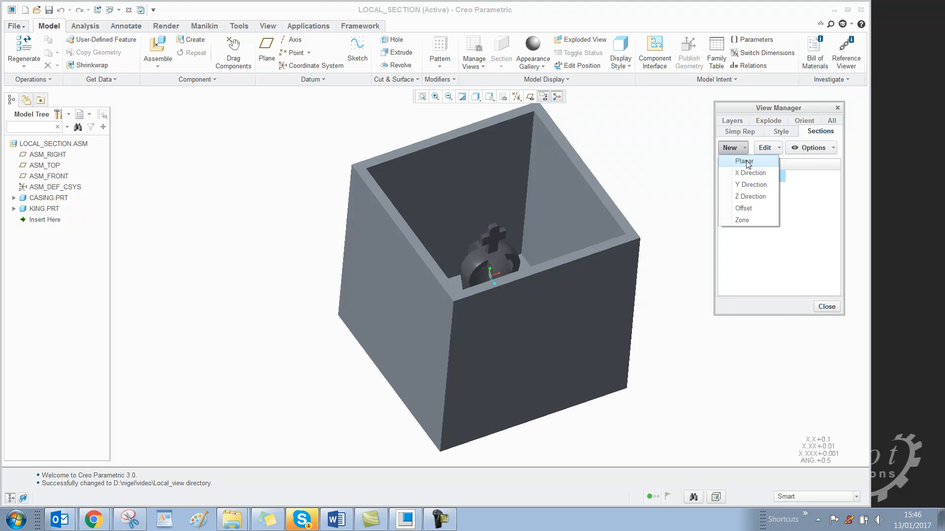
{"action": "left_click", "coordinate": [744, 161]}
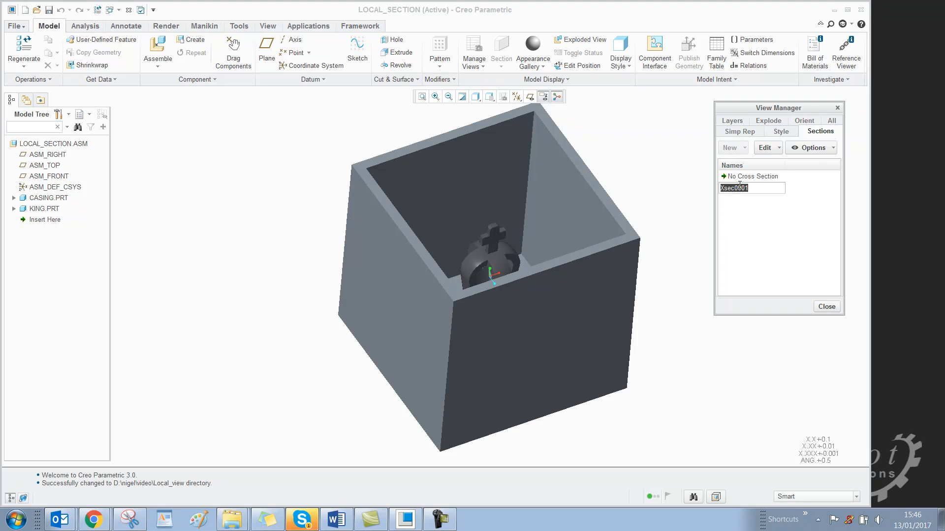
{"action": "type", "text": "a"}
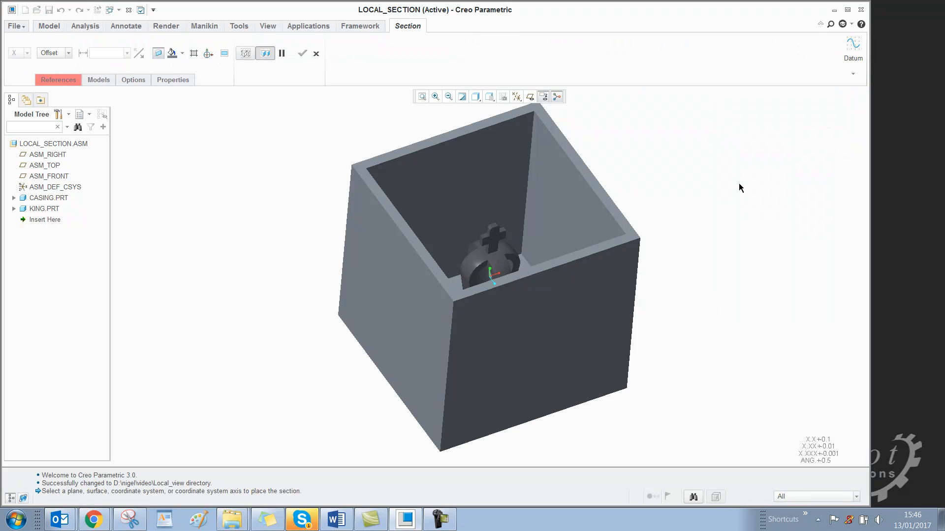
Place section A on the casing's front face and finish it
{"action": "left_click", "coordinate": [509, 314]}
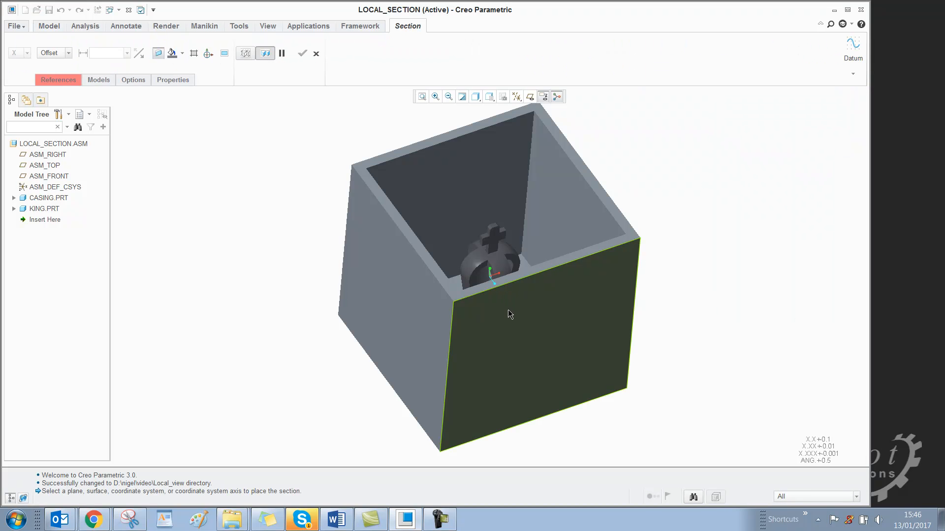
{"action": "left_click", "coordinate": [536, 308]}
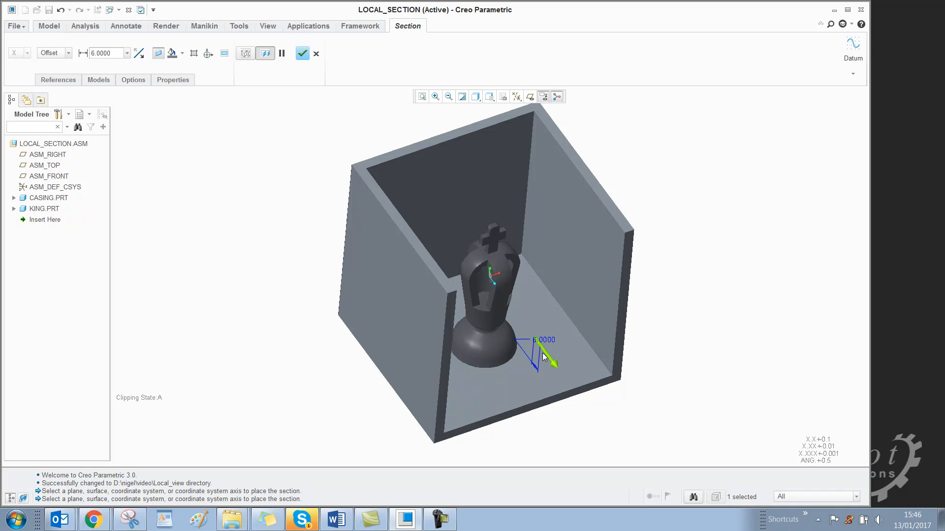
{"action": "mouse_move", "coordinate": [302, 53]}
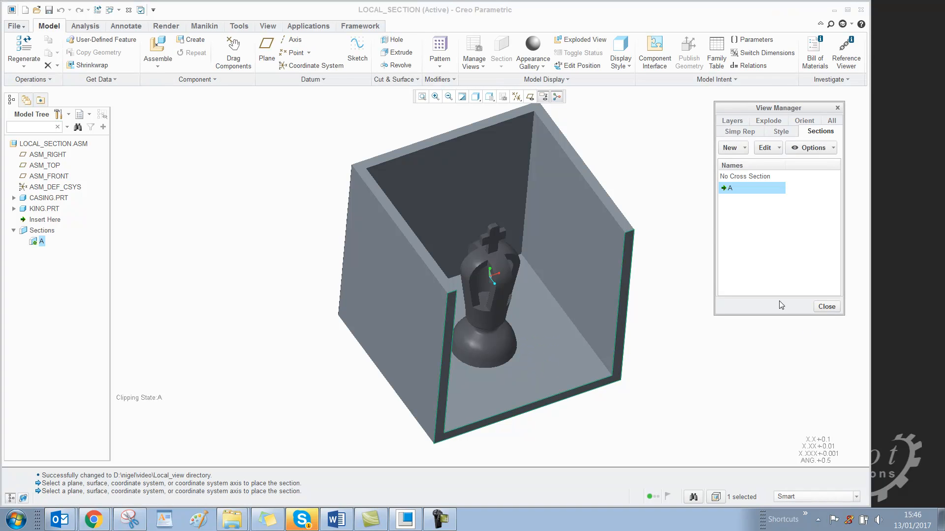
Close View Manager and create a new drawing named local_section
{"action": "left_click", "coordinate": [826, 306]}
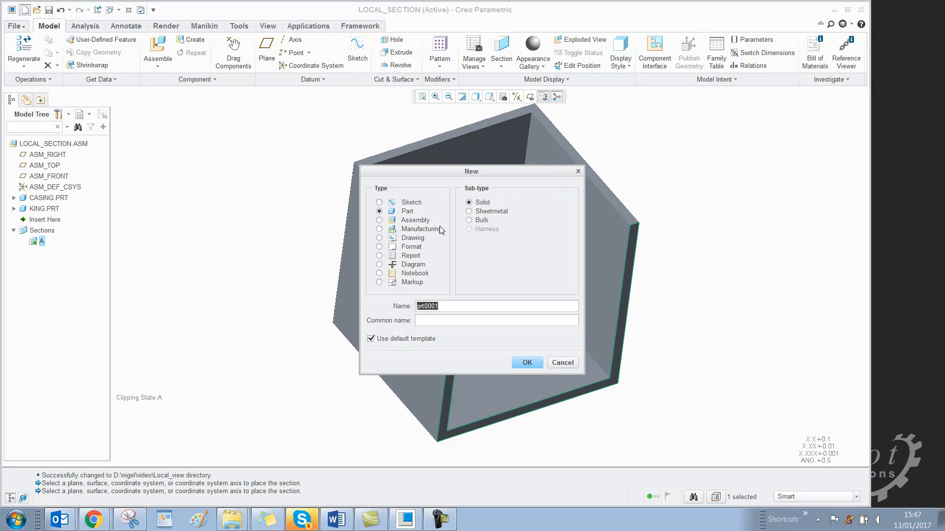
{"action": "left_click", "coordinate": [379, 238]}
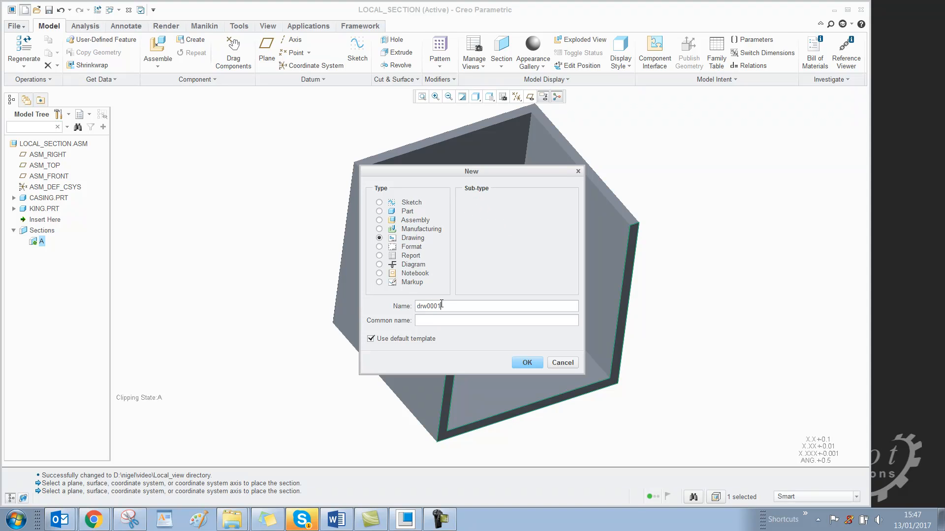
{"action": "type", "text": "local_section"}
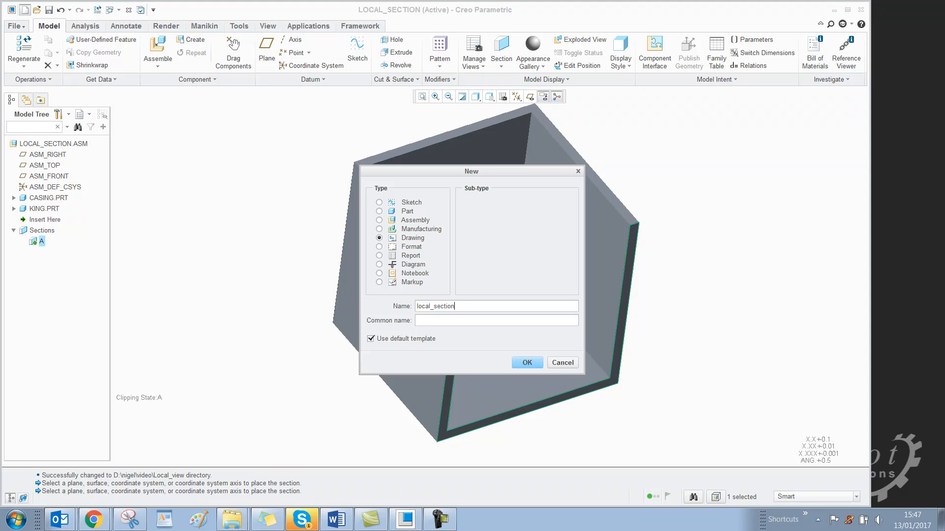
{"action": "left_click", "coordinate": [526, 362]}
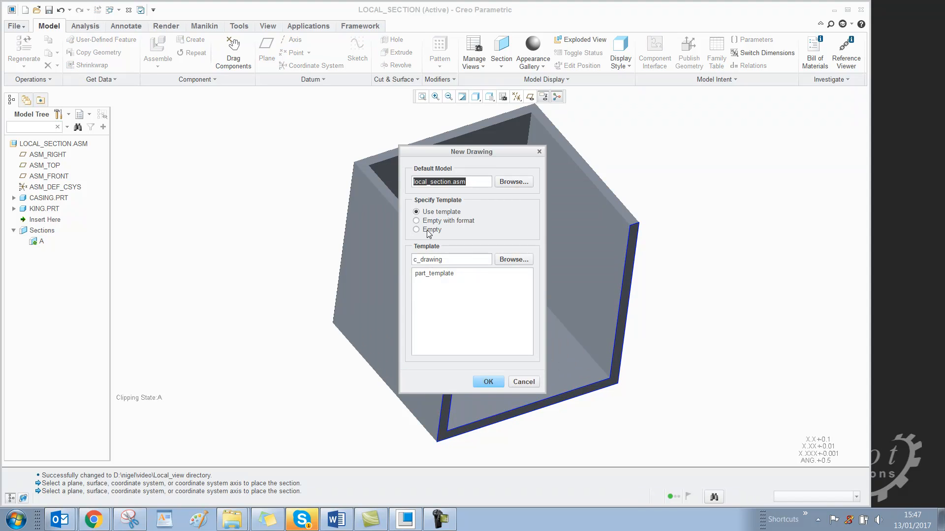
Create the drawing from an empty landscape sheet sized A3
{"action": "left_click", "coordinate": [416, 230]}
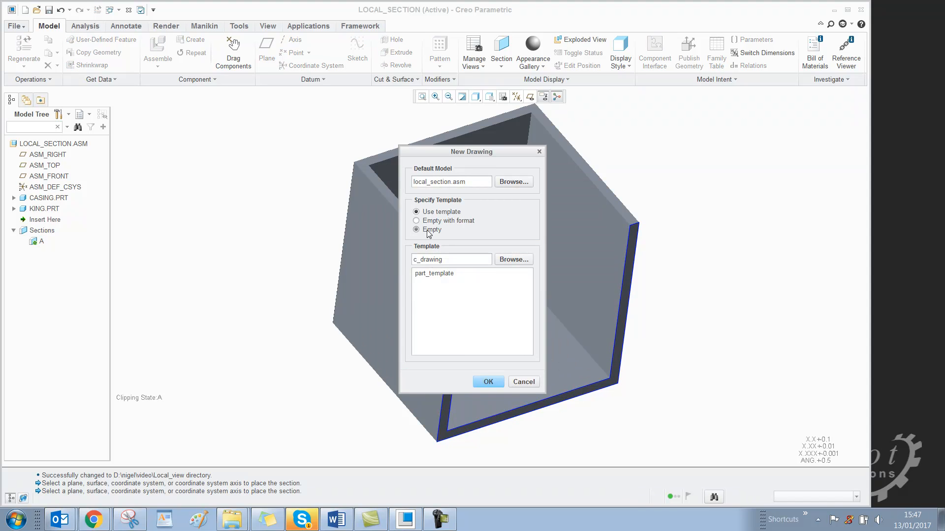
{"action": "left_click", "coordinate": [416, 229]}
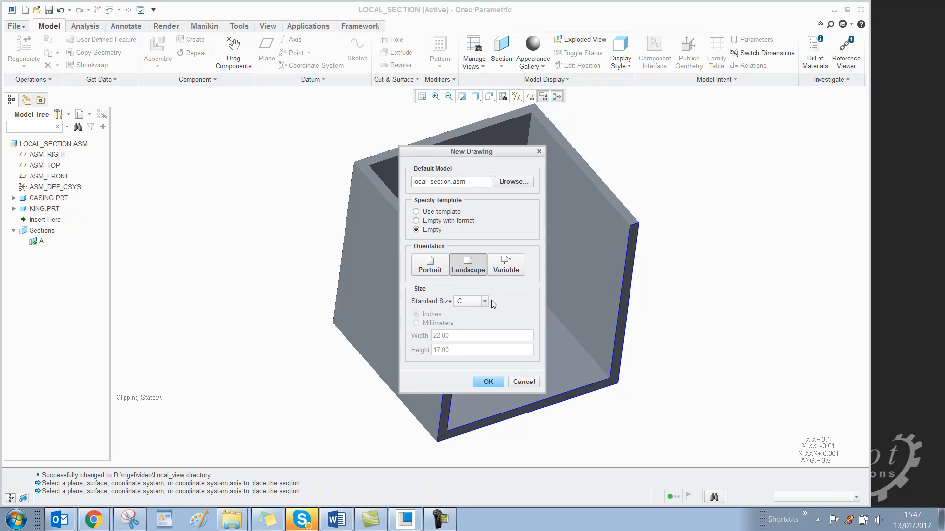
{"action": "mouse_move", "coordinate": [476, 302]}
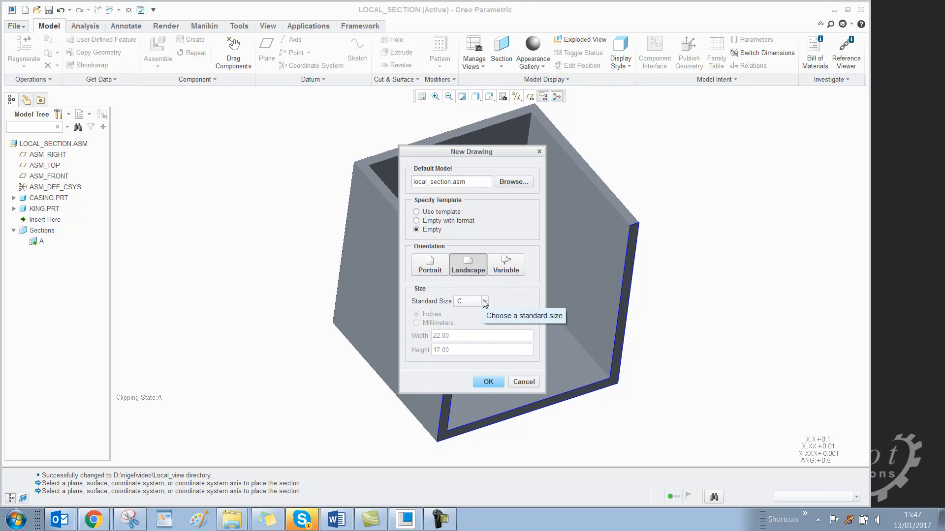
{"action": "left_click", "coordinate": [484, 301]}
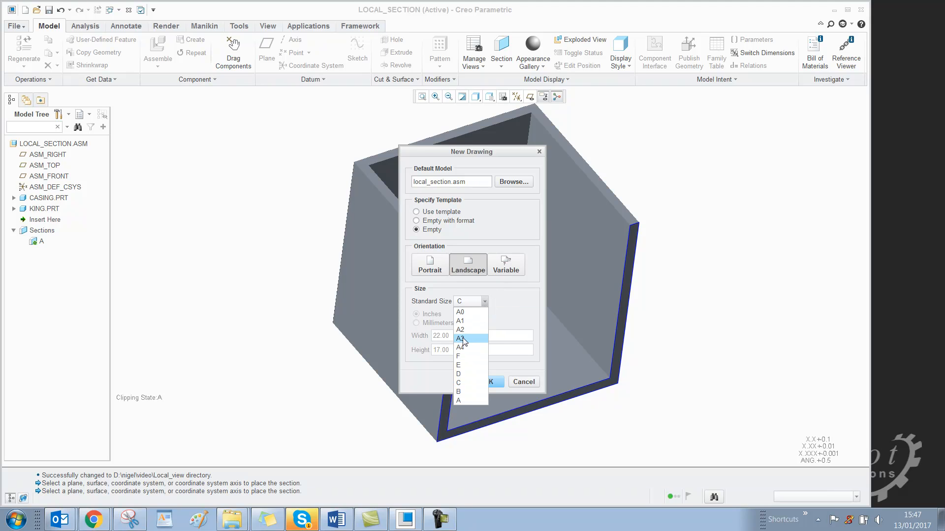
{"action": "left_click", "coordinate": [460, 338]}
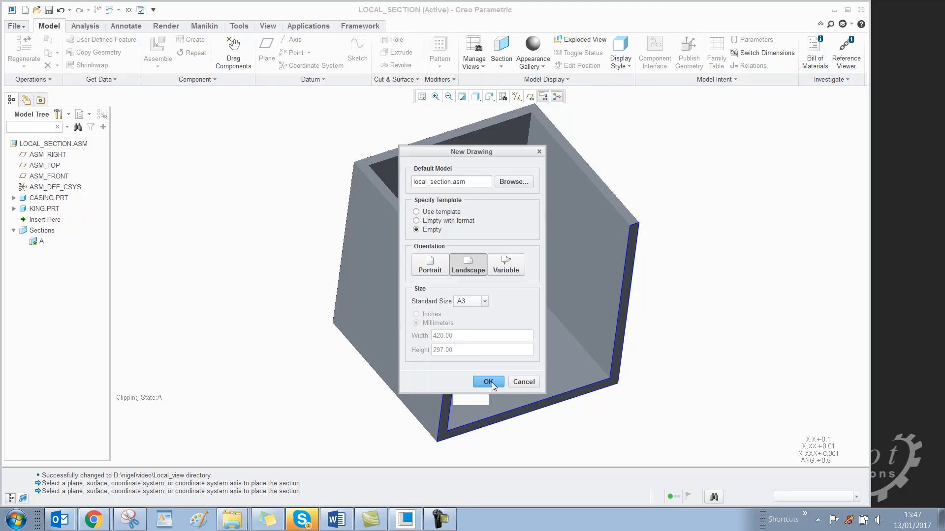
{"action": "left_click", "coordinate": [488, 382]}
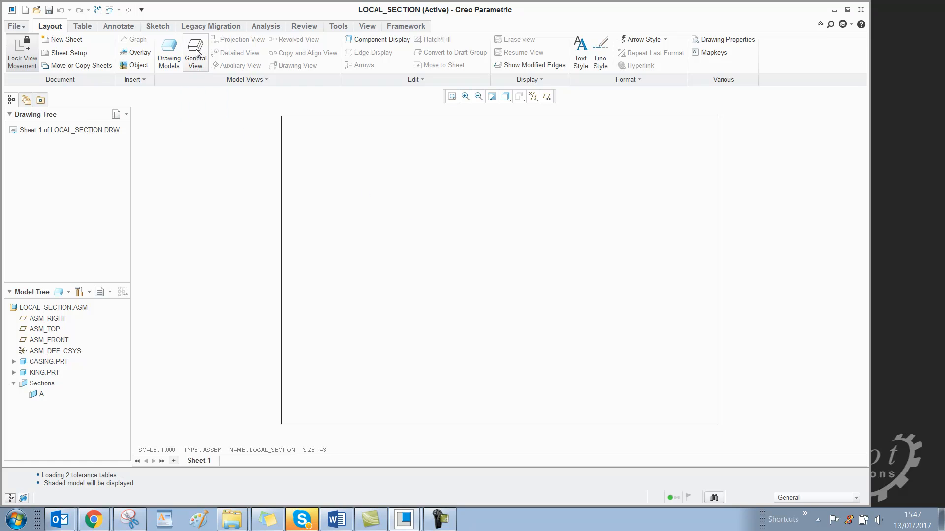
Place a general view with FRONT orientation and show its View Display settings
{"action": "left_click", "coordinate": [195, 53]}
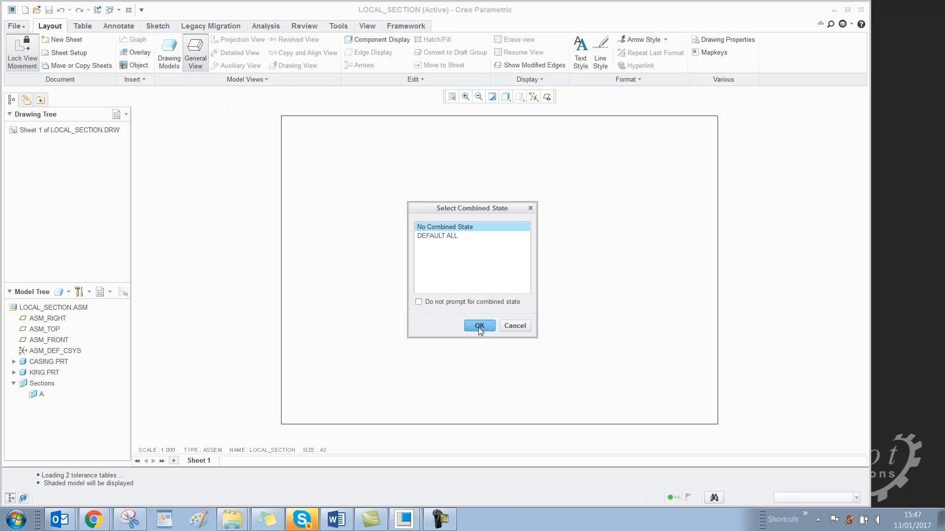
{"action": "left_click", "coordinate": [479, 326]}
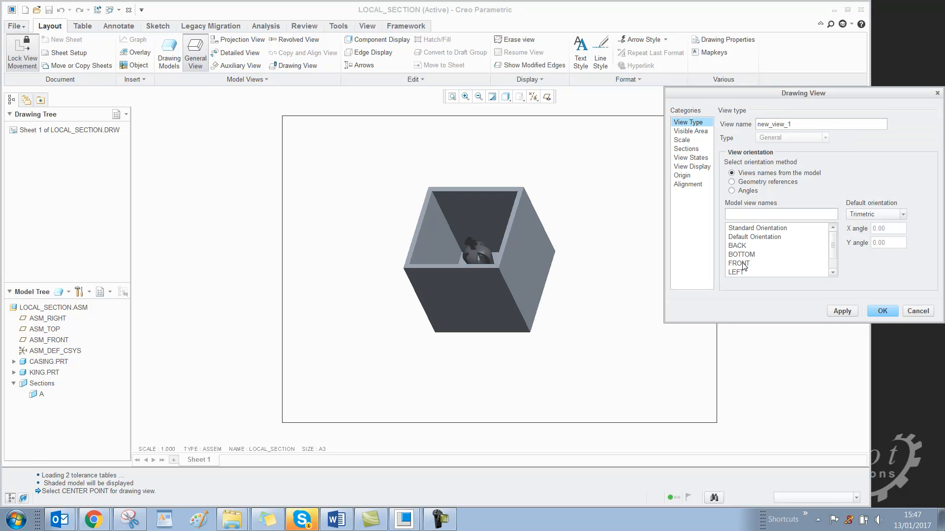
{"action": "left_click", "coordinate": [738, 264]}
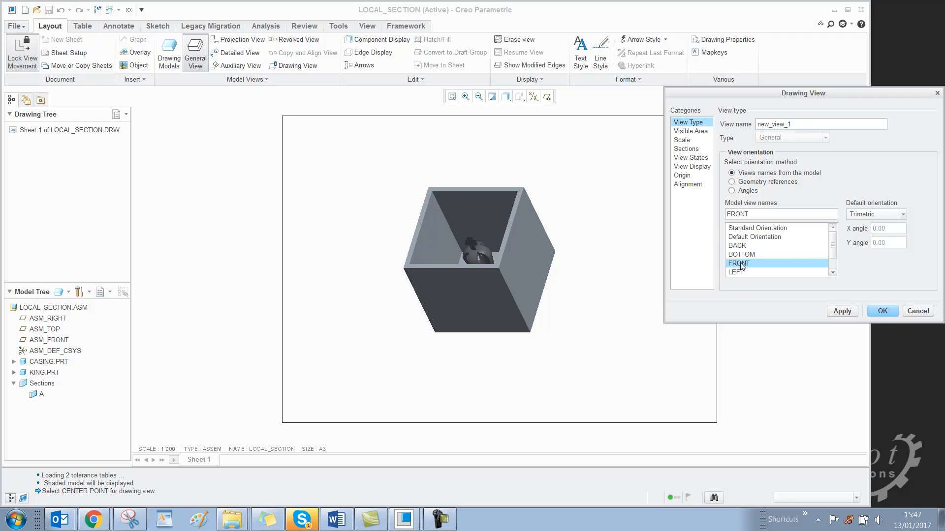
{"action": "left_click", "coordinate": [842, 311]}
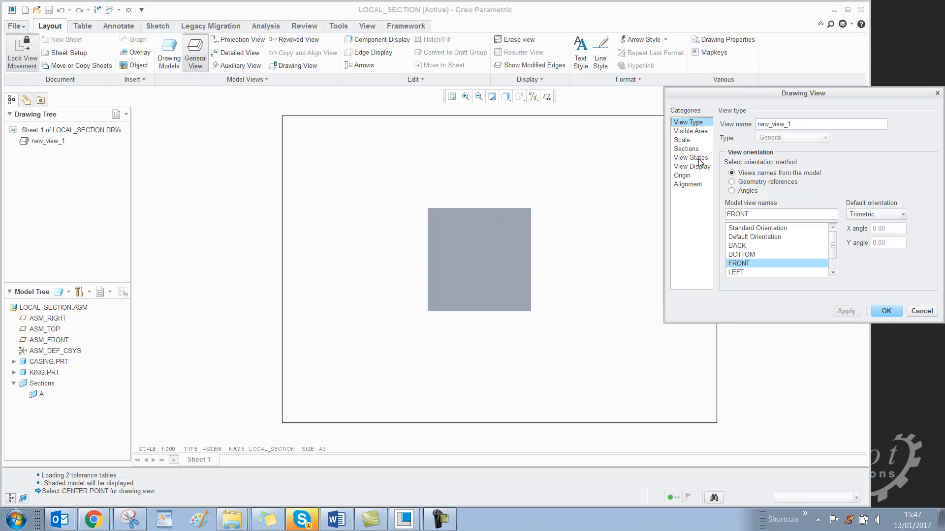
{"action": "mouse_move", "coordinate": [682, 175]}
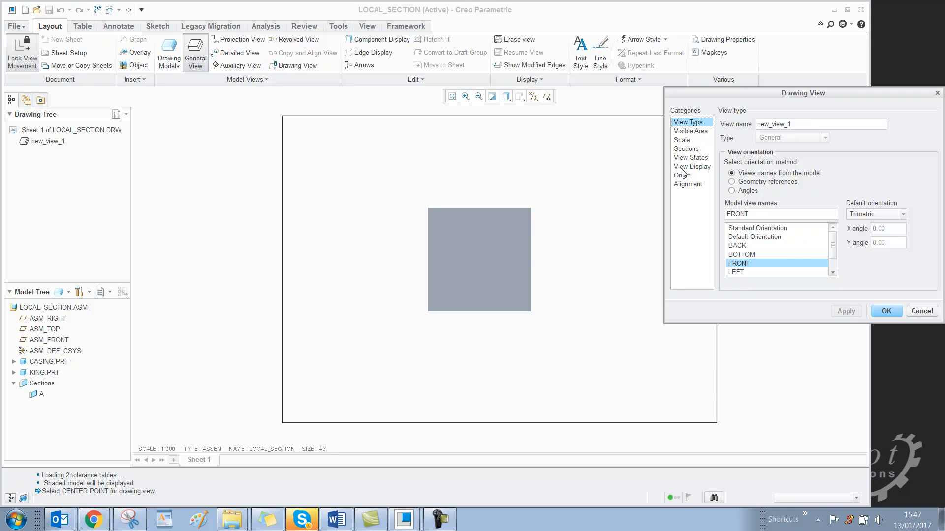
{"action": "left_click", "coordinate": [691, 167]}
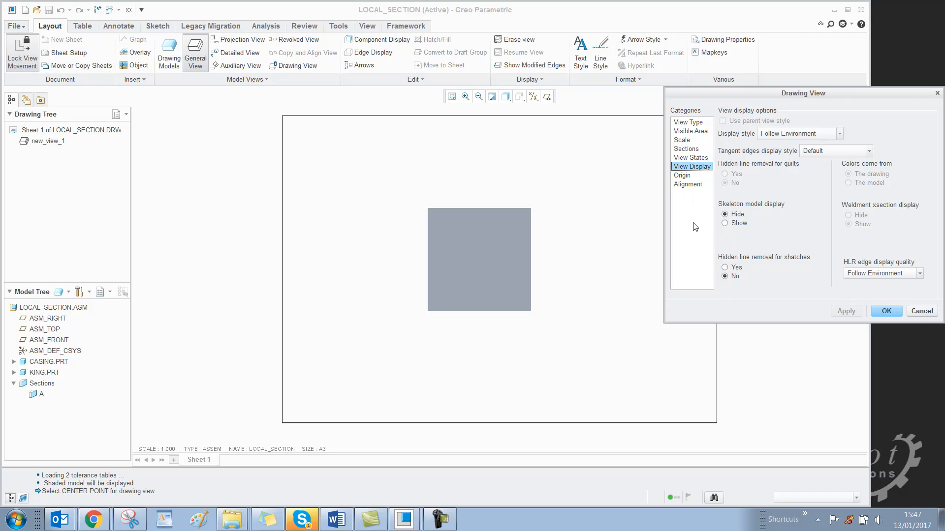
{"action": "mouse_move", "coordinate": [578, 234]}
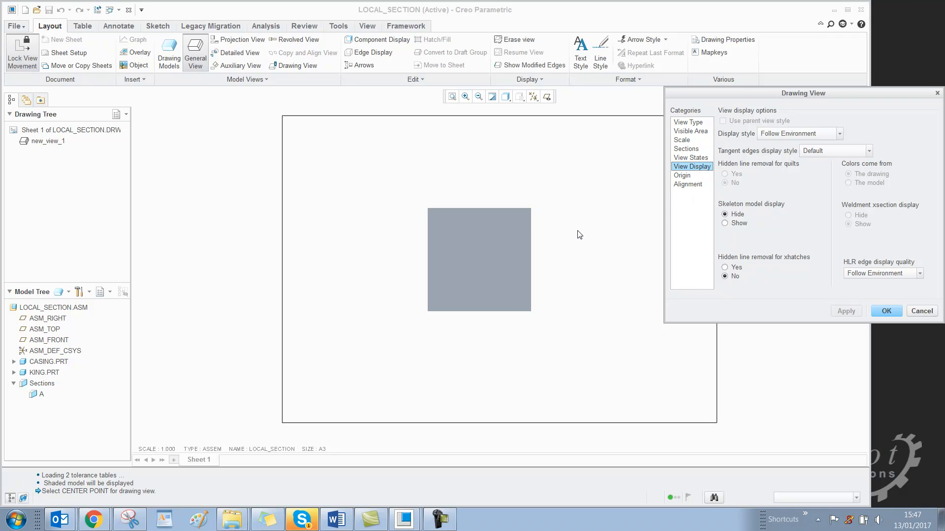
{"action": "mouse_move", "coordinate": [618, 161]}
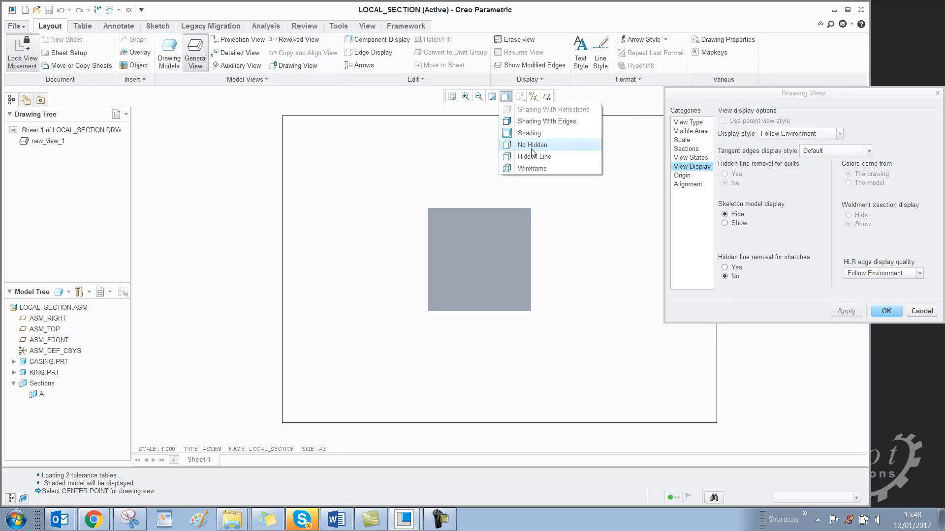
Set the front view's display style to Hidden Line
{"action": "left_click", "coordinate": [532, 145]}
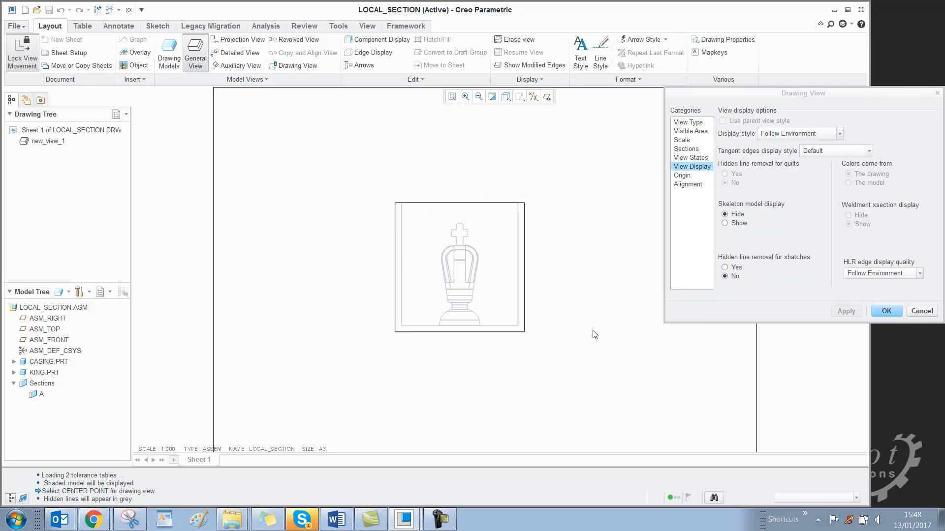
{"action": "mouse_move", "coordinate": [454, 261]}
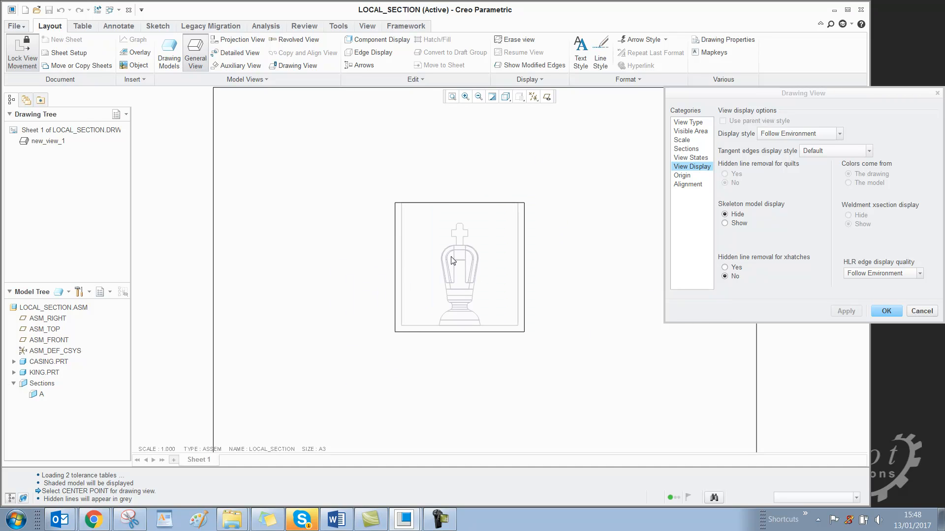
{"action": "mouse_move", "coordinate": [684, 153]}
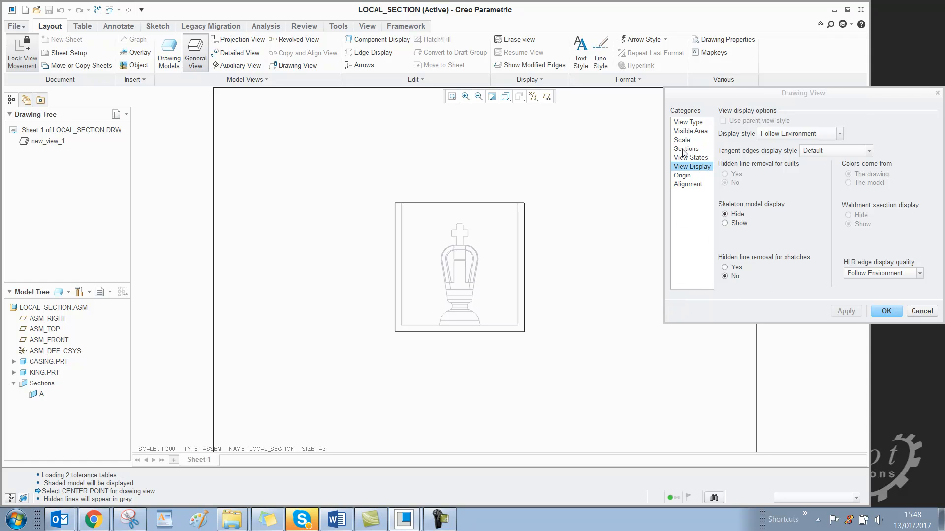
Add 2D cross-section A to the view with Local sectioned area
{"action": "left_click", "coordinate": [685, 148]}
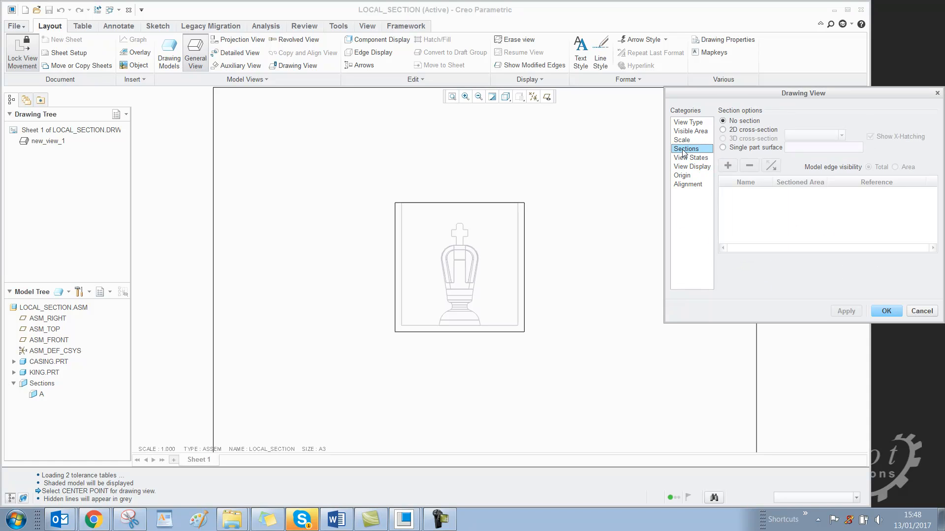
{"action": "left_click", "coordinate": [722, 130]}
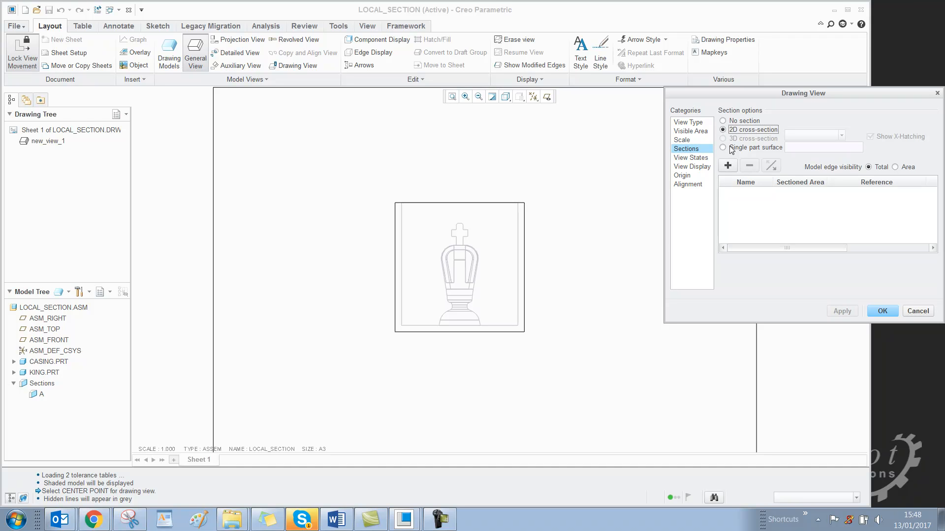
{"action": "mouse_move", "coordinate": [728, 165]}
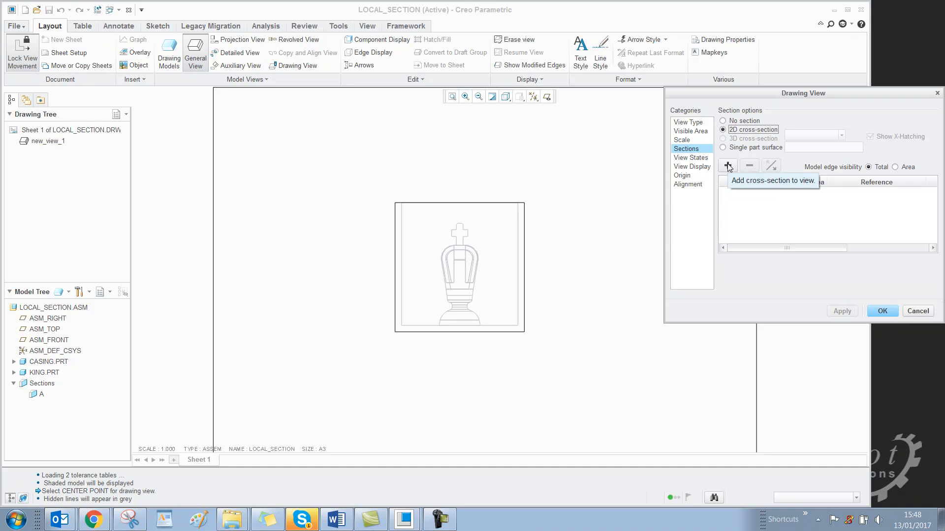
{"action": "left_click", "coordinate": [728, 166]}
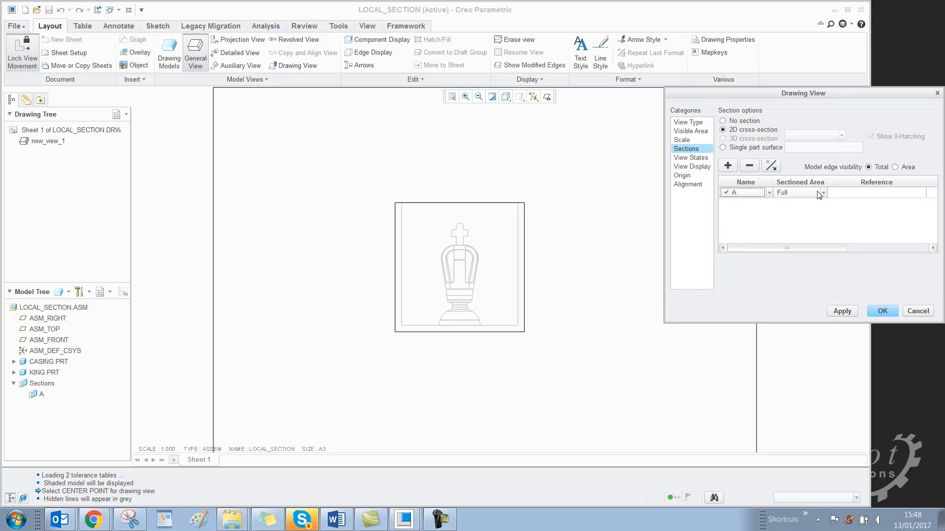
{"action": "left_click", "coordinate": [824, 192]}
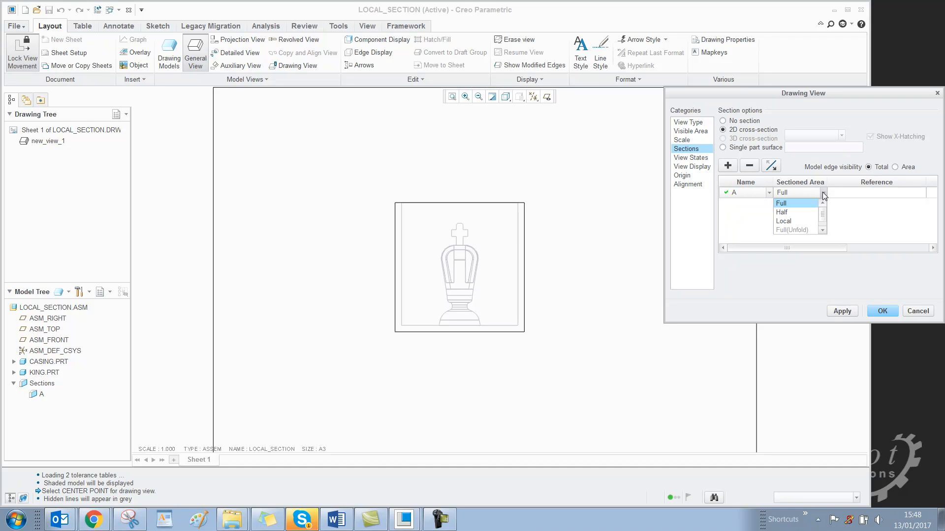
{"action": "left_click", "coordinate": [783, 221]}
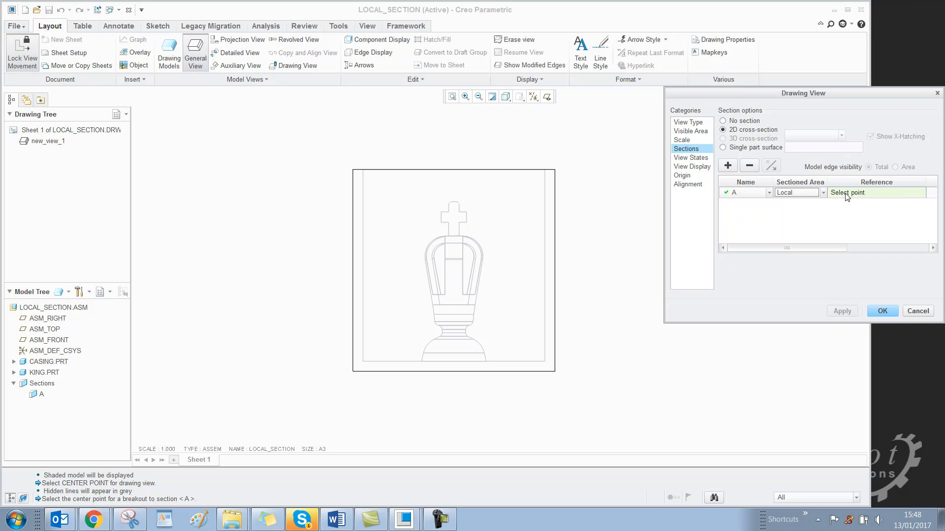
{"action": "mouse_move", "coordinate": [431, 325]}
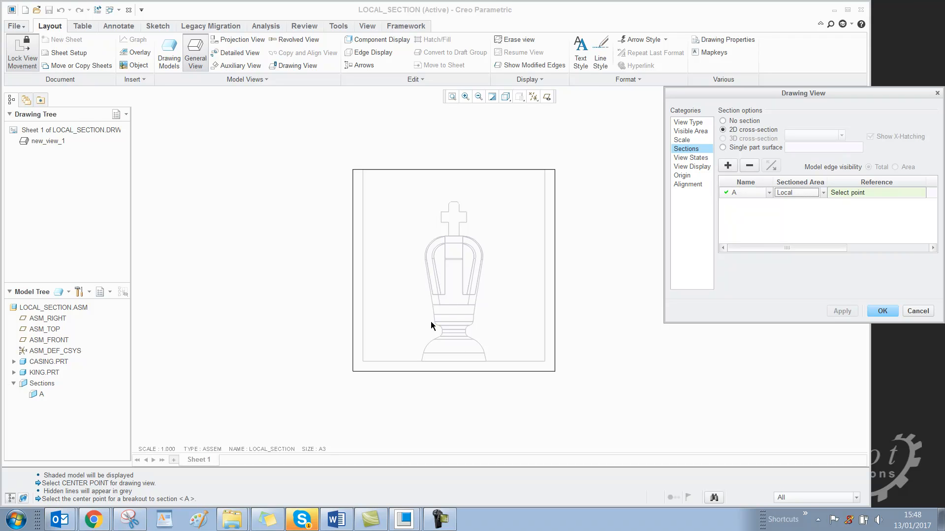
{"action": "mouse_move", "coordinate": [435, 322]}
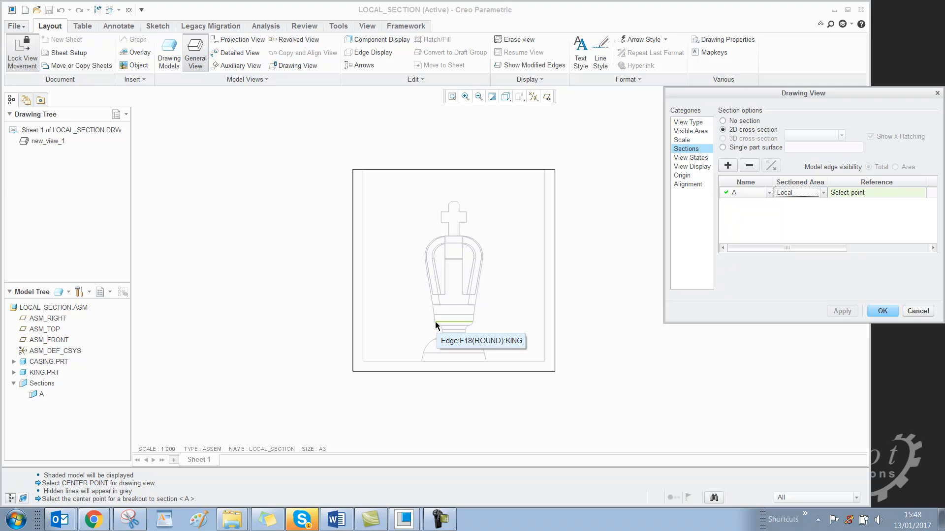
Centre the breakout on KING's round edge, sketch a spline boundary, and apply
{"action": "left_click", "coordinate": [437, 326]}
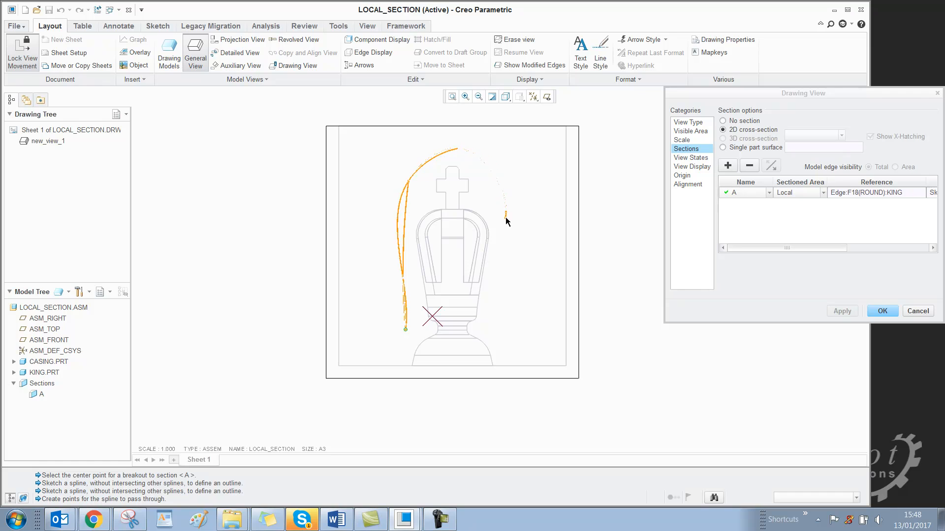
{"action": "left_click", "coordinate": [413, 397]}
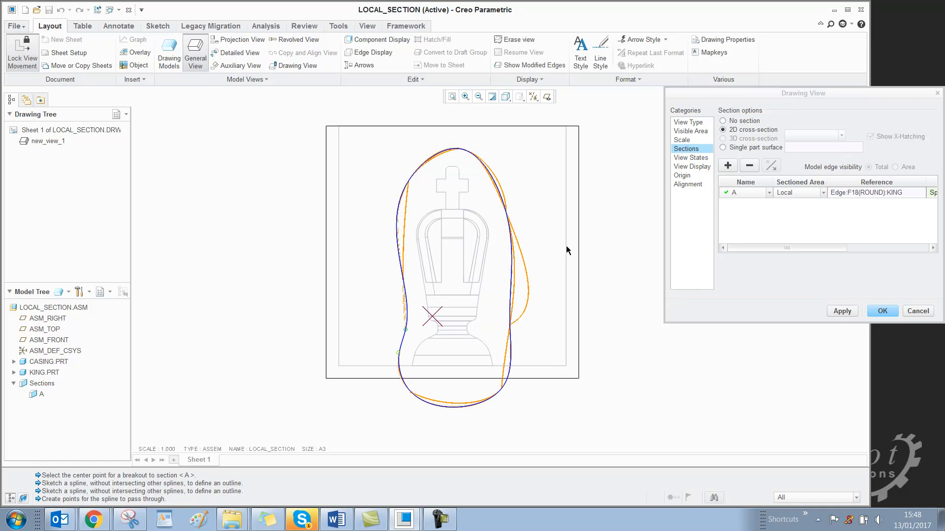
{"action": "left_click", "coordinate": [842, 311]}
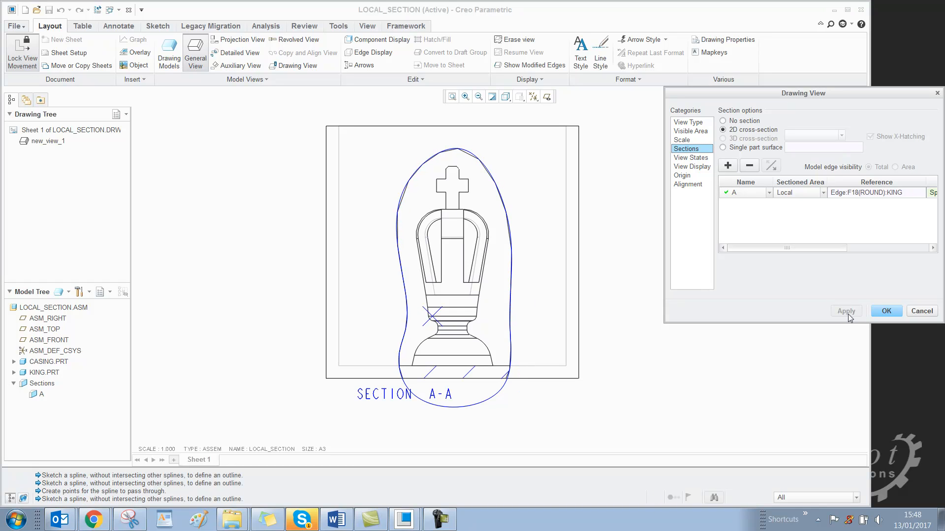
{"action": "left_click", "coordinate": [885, 311]}
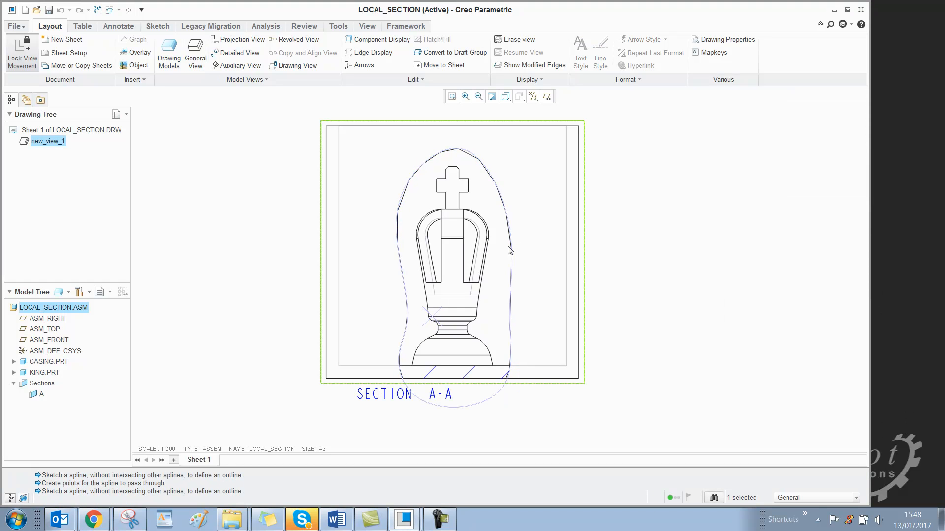
Switch the sectioned view's display style to No Hidden
{"action": "left_click", "coordinate": [507, 96]}
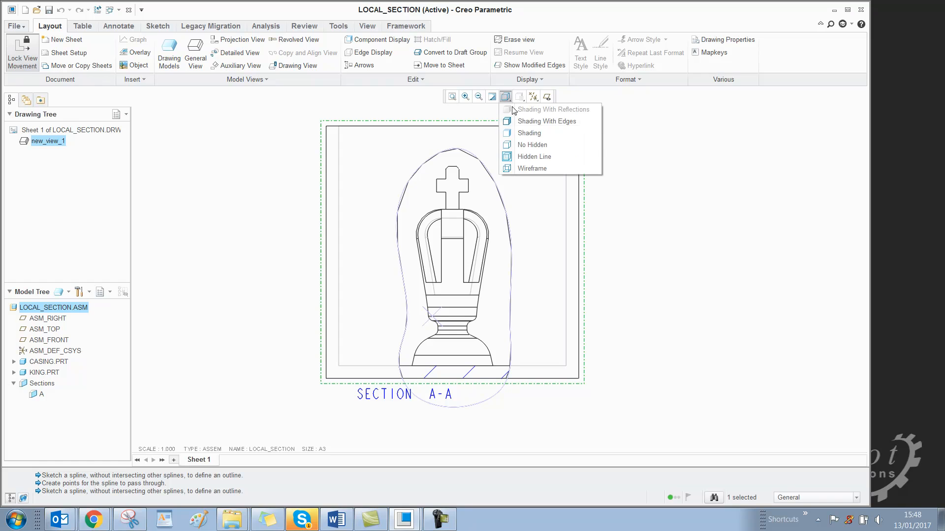
{"action": "mouse_move", "coordinate": [532, 145]}
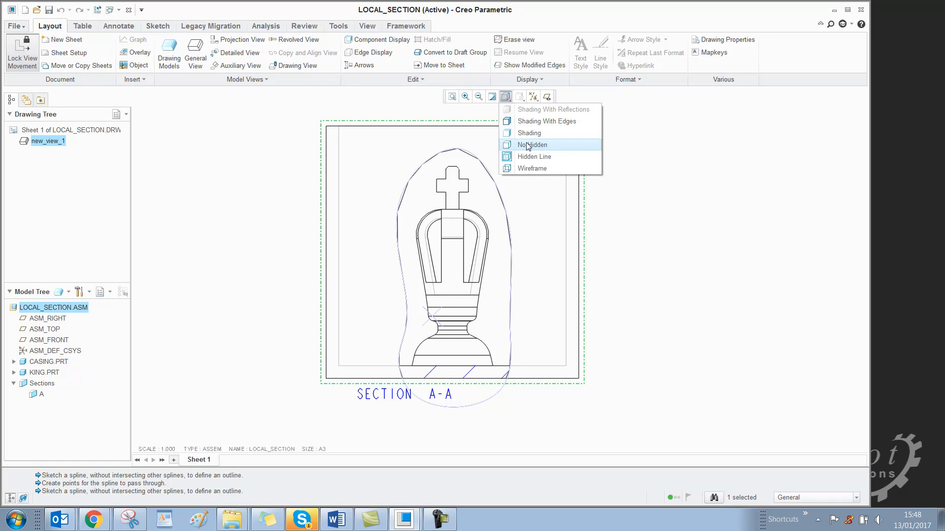
{"action": "left_click", "coordinate": [532, 145]}
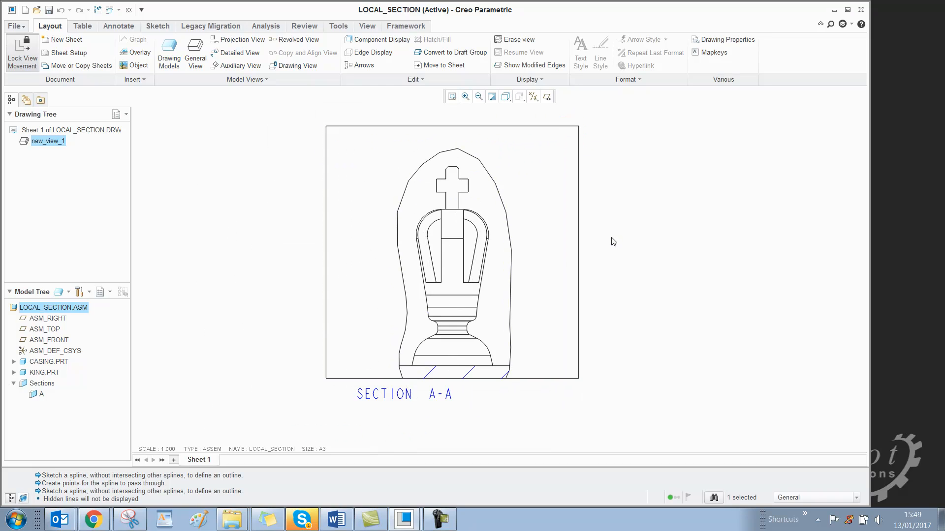
{"action": "mouse_move", "coordinate": [616, 268]}
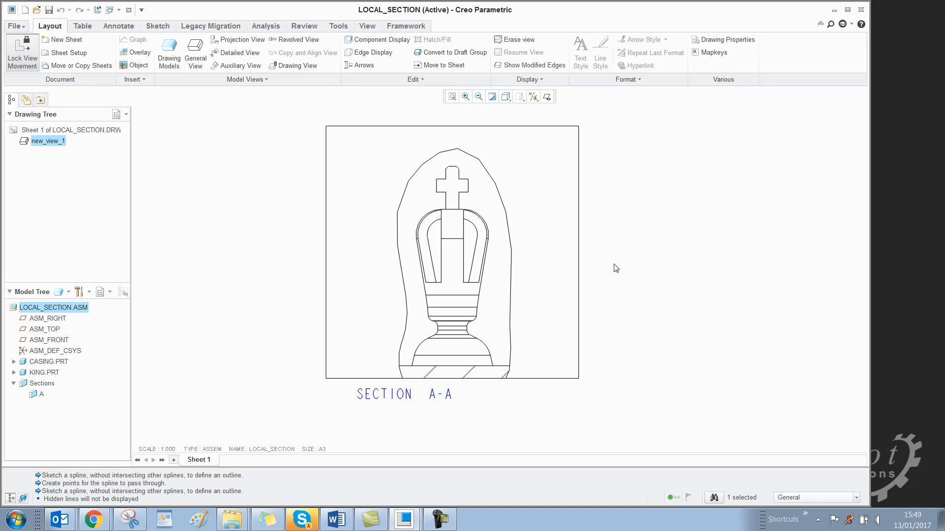
{"action": "mouse_move", "coordinate": [612, 290]}
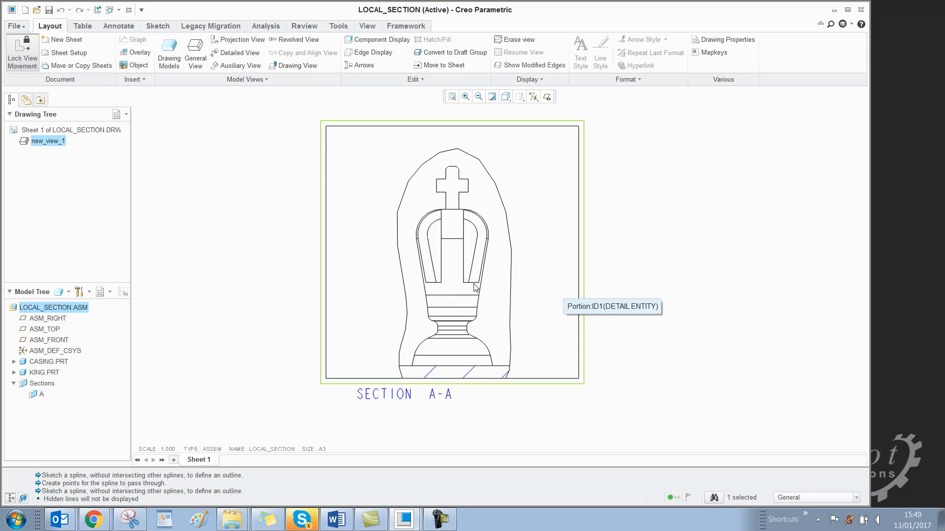
{"action": "mouse_move", "coordinate": [521, 303]}
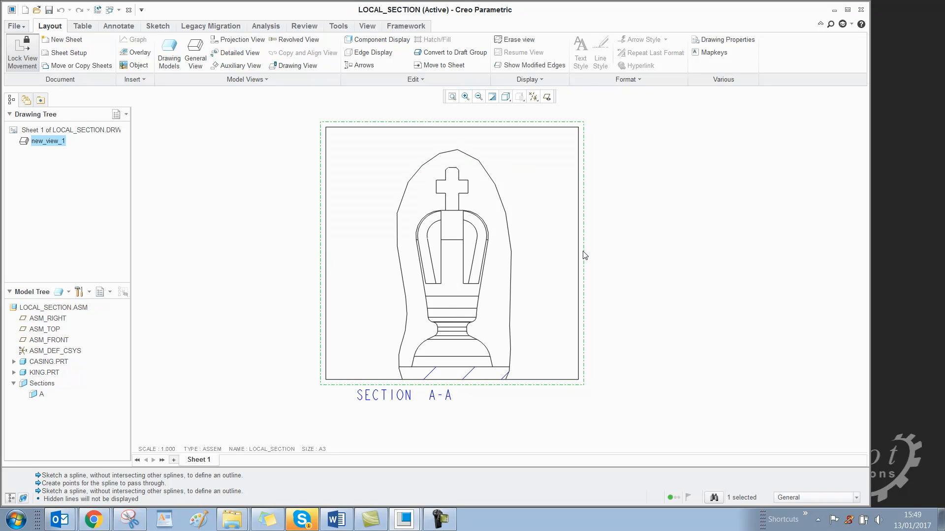
Redraw the local section A-A spline boundary smaller, around the king's lower base, and apply it
{"action": "right_click", "coordinate": [584, 255]}
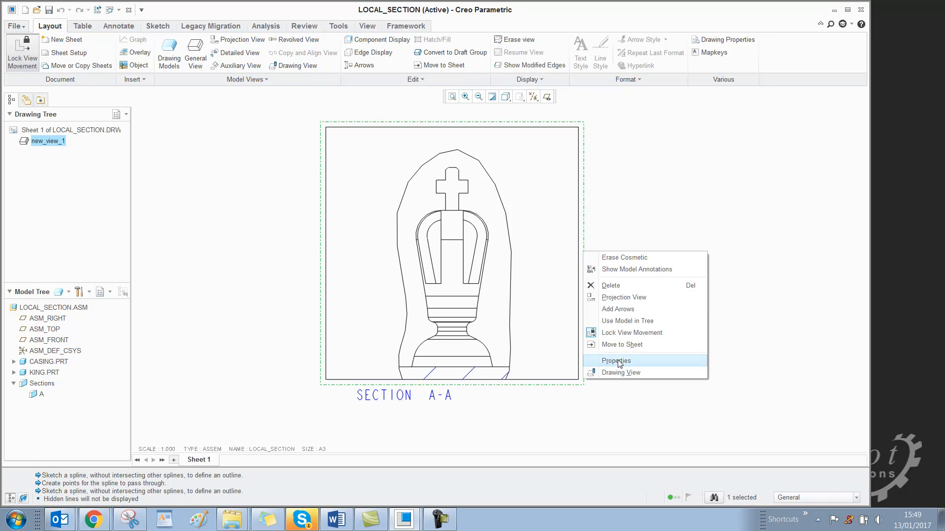
{"action": "left_click", "coordinate": [616, 360]}
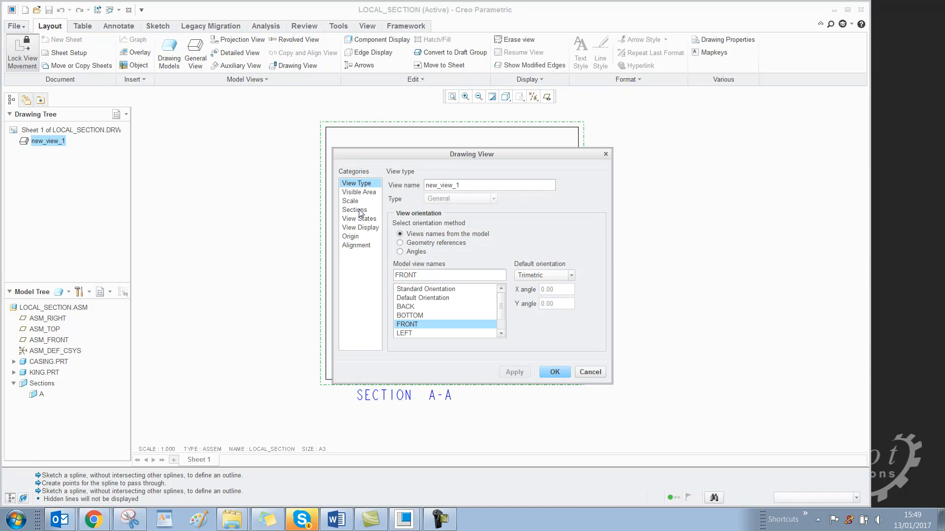
{"action": "left_click", "coordinate": [354, 210]}
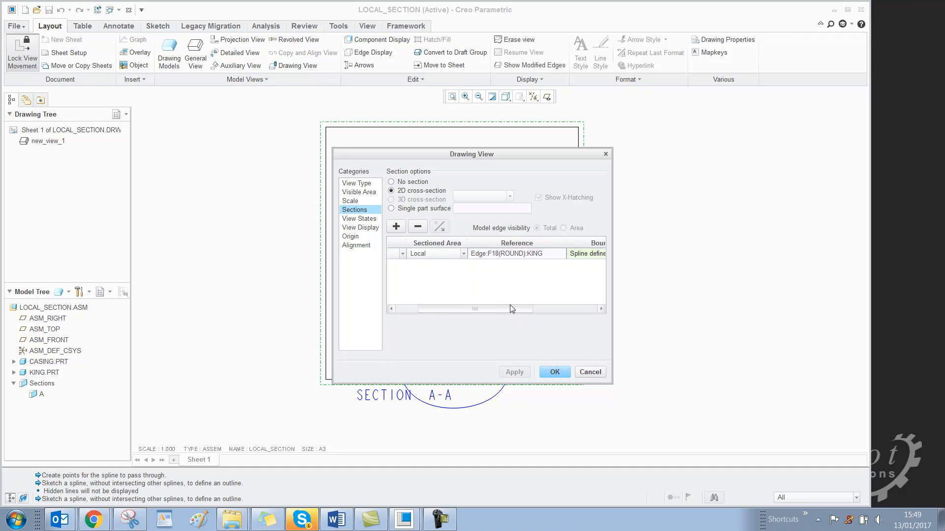
{"action": "mouse_move", "coordinate": [516, 313]}
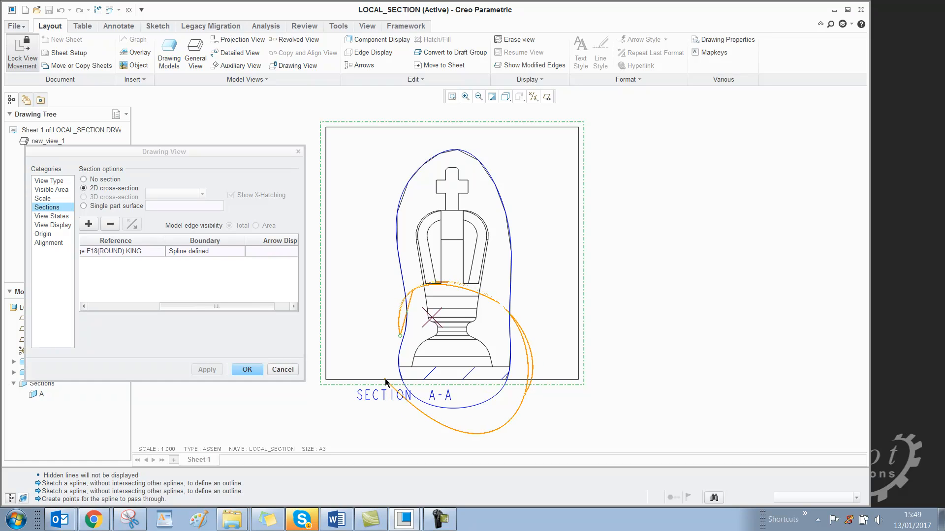
{"action": "left_click", "coordinate": [203, 370]}
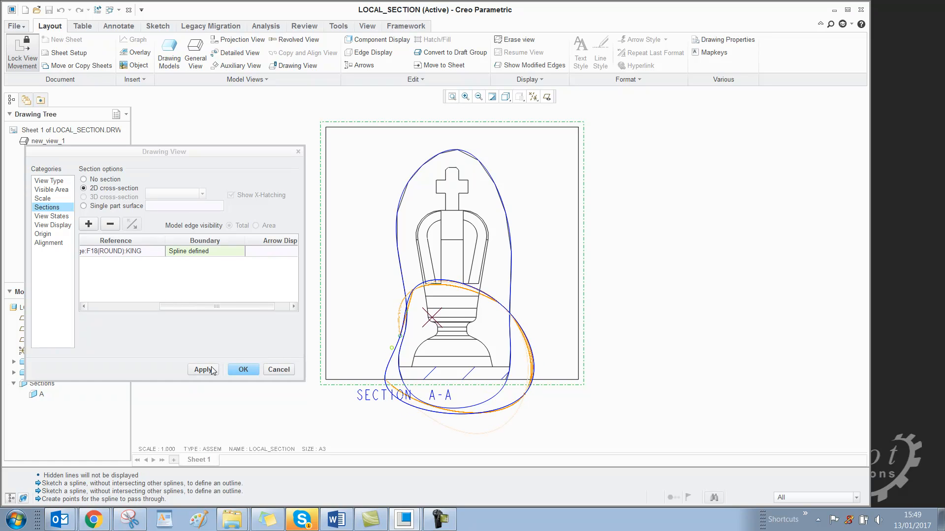
{"action": "left_click", "coordinate": [242, 369]}
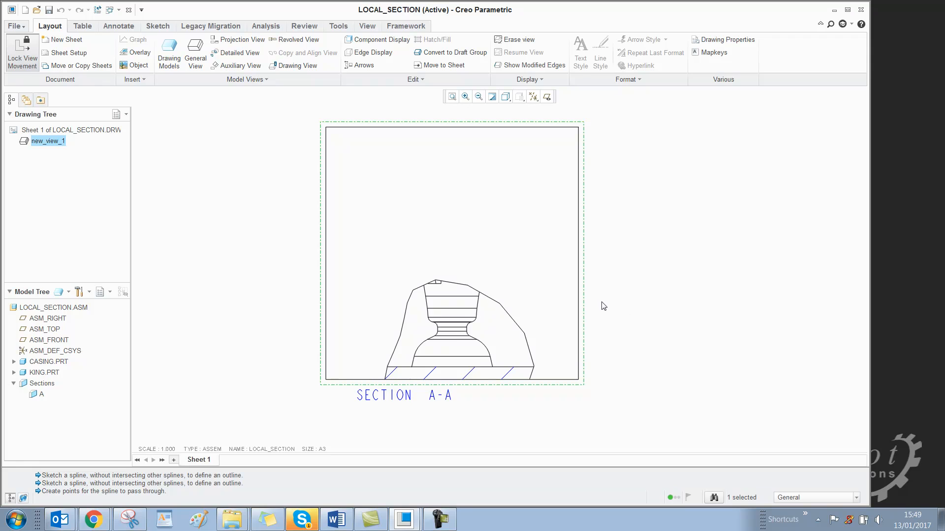